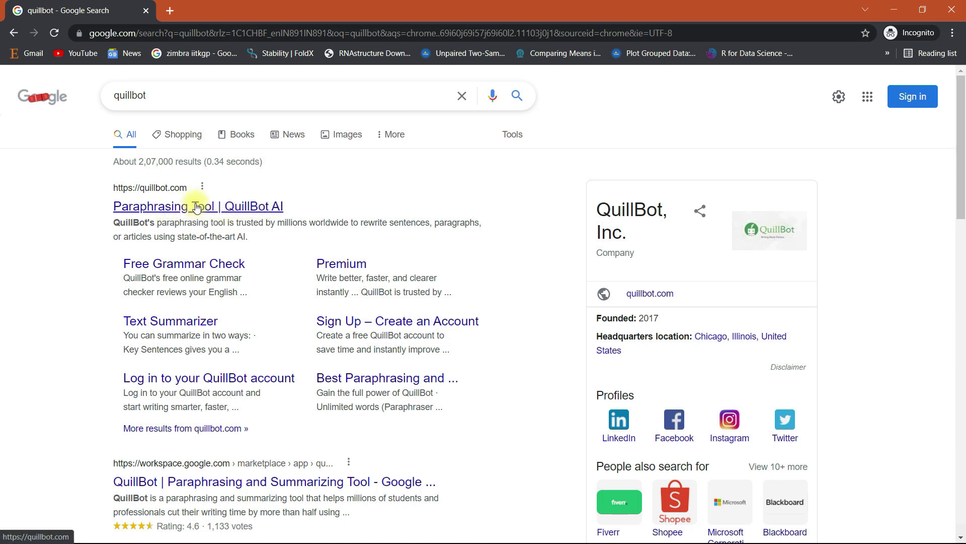
Step: Go to the QuillBot paraphrasing tool from the Google results for "quillbot"
{"action": "left_click", "coordinate": [198, 206]}
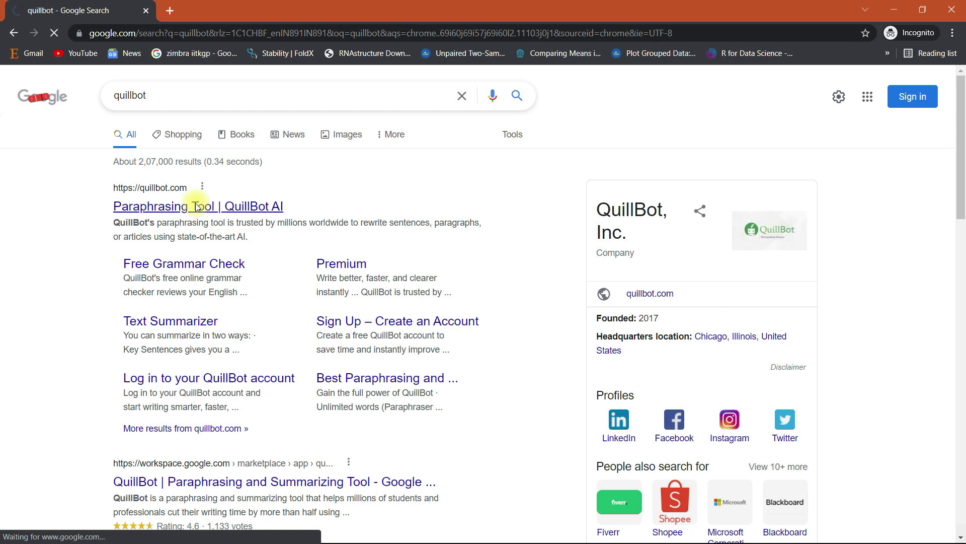
Step: Enter the 72-word AI paragraph as input and paraphrase it in Standard mode
{"action": "left_click", "coordinate": [198, 205]}
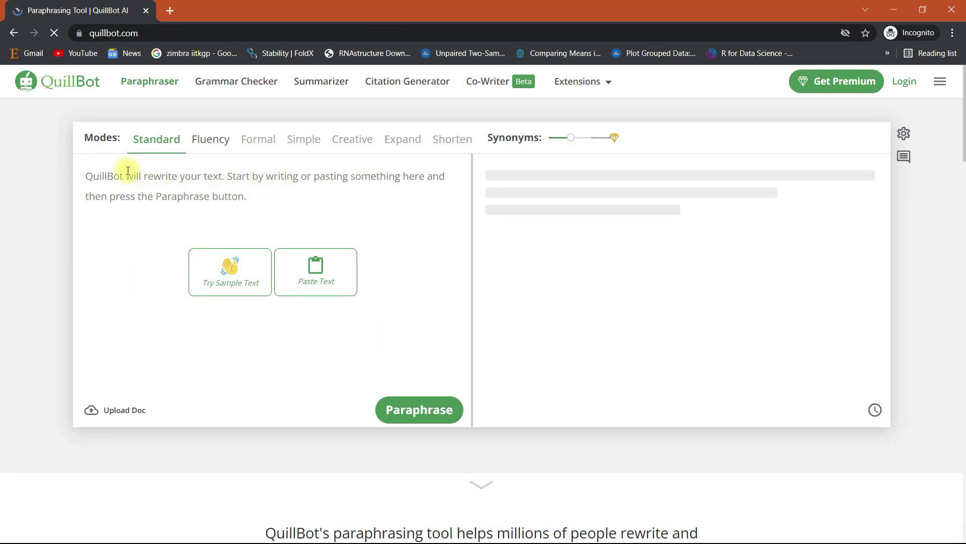
{"action": "mouse_move", "coordinate": [211, 139]}
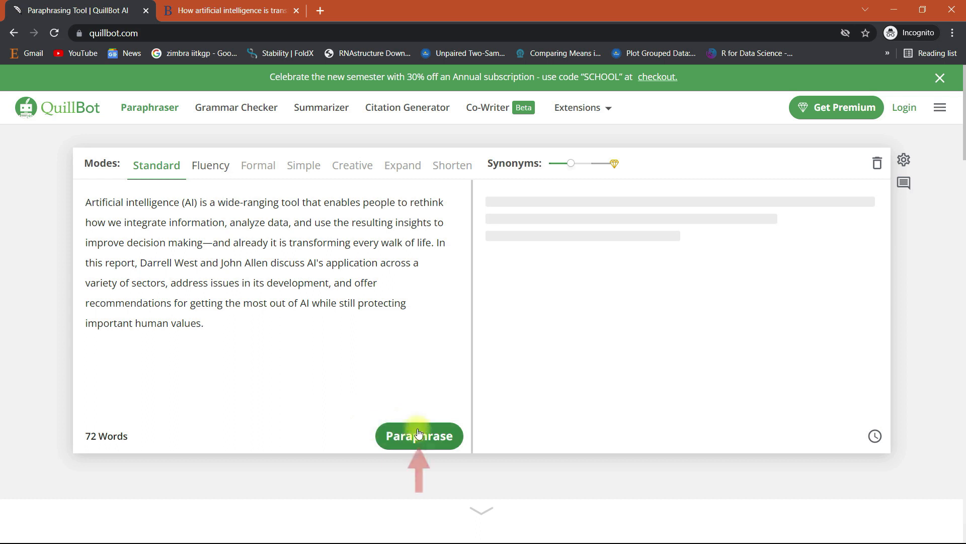
{"action": "left_click", "coordinate": [419, 436]}
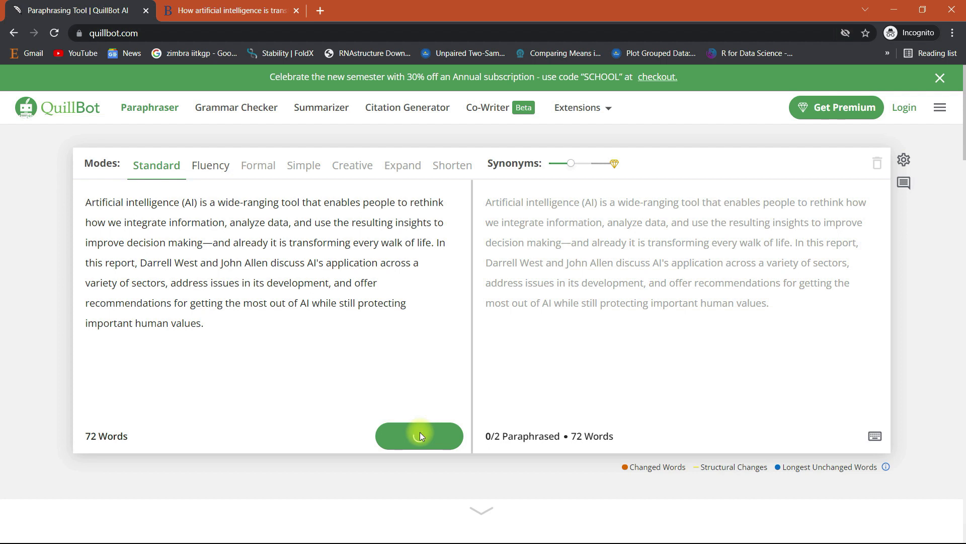
Step: View alternative first sentences, then swap "applicability" for the synonym "implementation"
{"action": "left_click", "coordinate": [419, 435]}
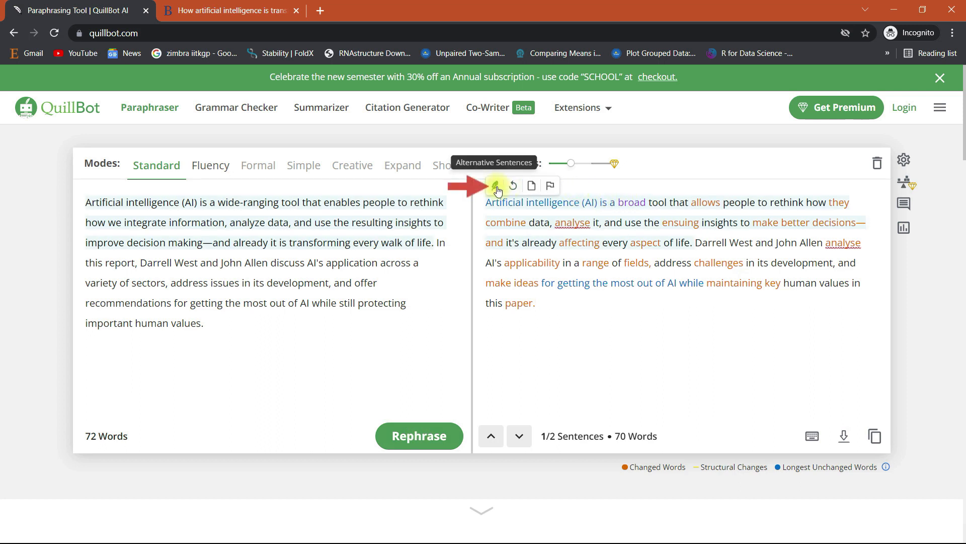
{"action": "left_click", "coordinate": [496, 186]}
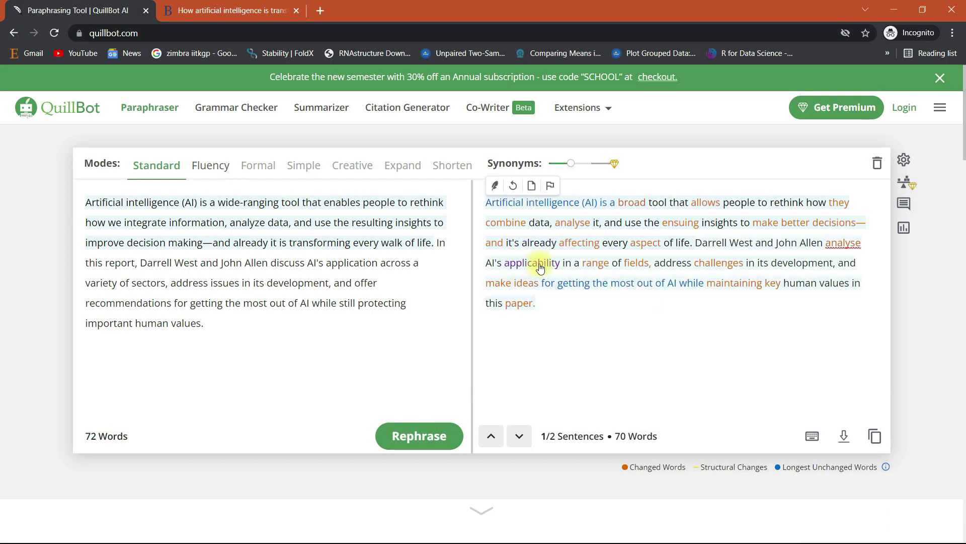
{"action": "left_click", "coordinate": [529, 263]}
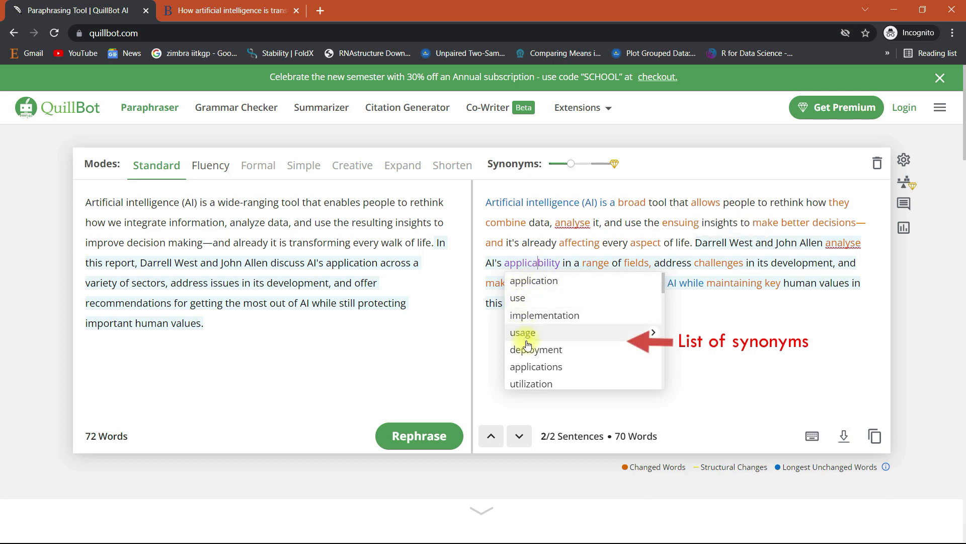
{"action": "left_click", "coordinate": [545, 315]}
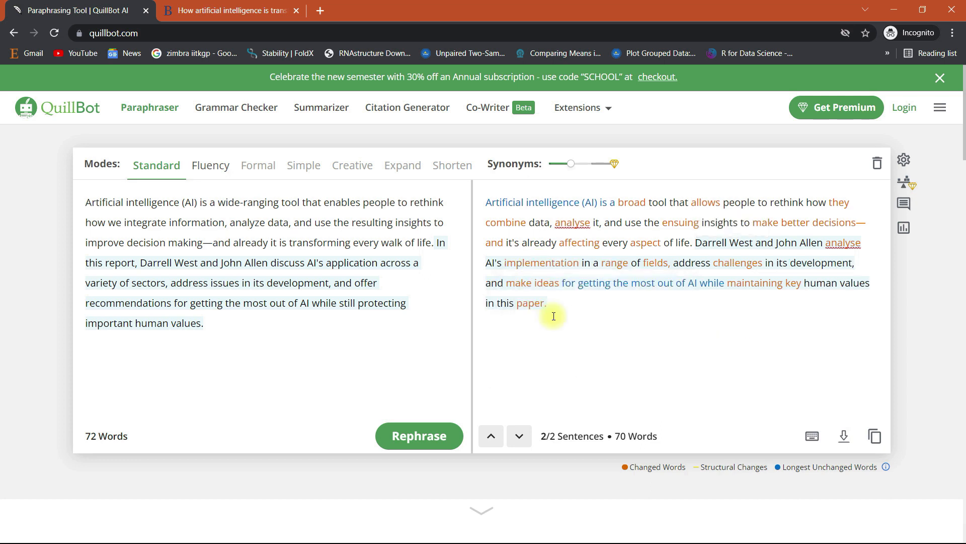
{"action": "mouse_move", "coordinate": [566, 313]}
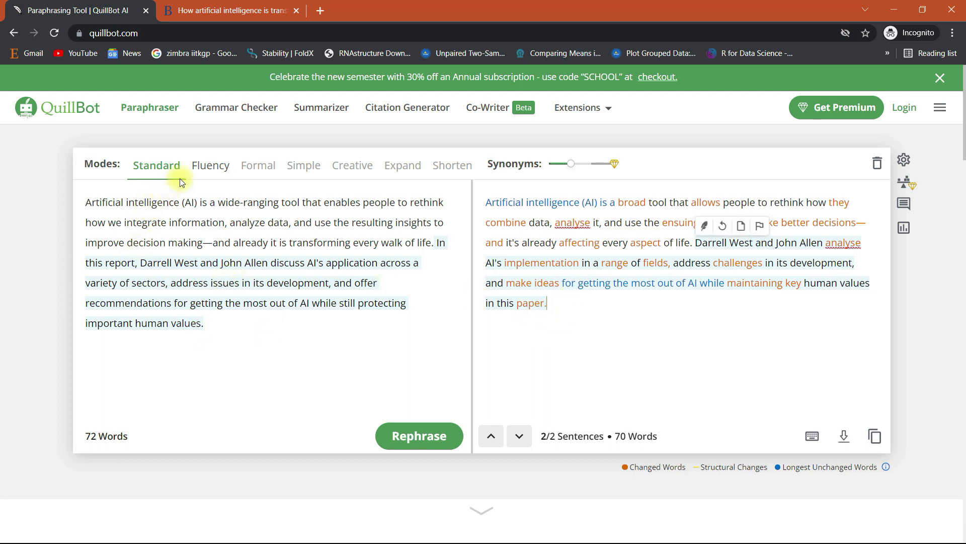
Step: Regenerate the rewrite of the AI paragraph in Fluency mode
{"action": "left_click", "coordinate": [211, 165]}
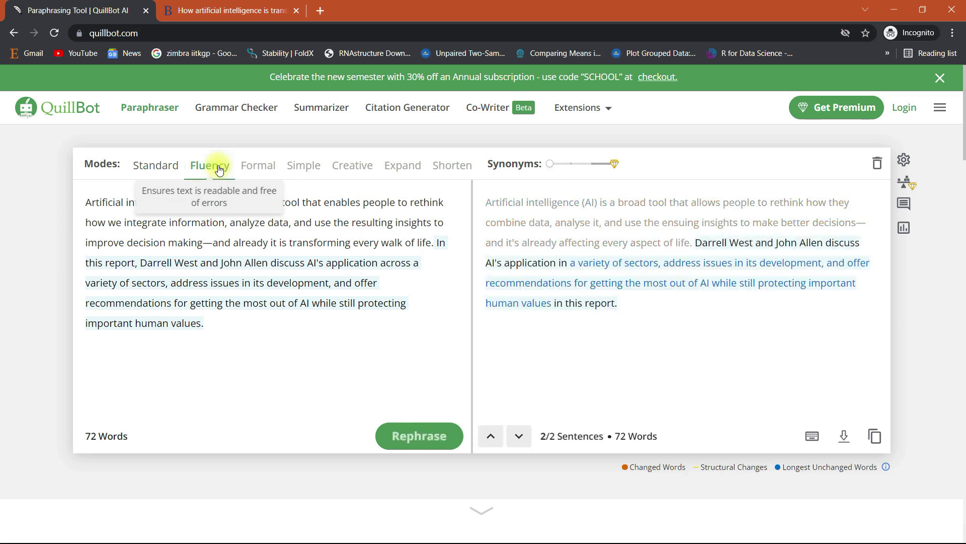
{"action": "left_click", "coordinate": [209, 165]}
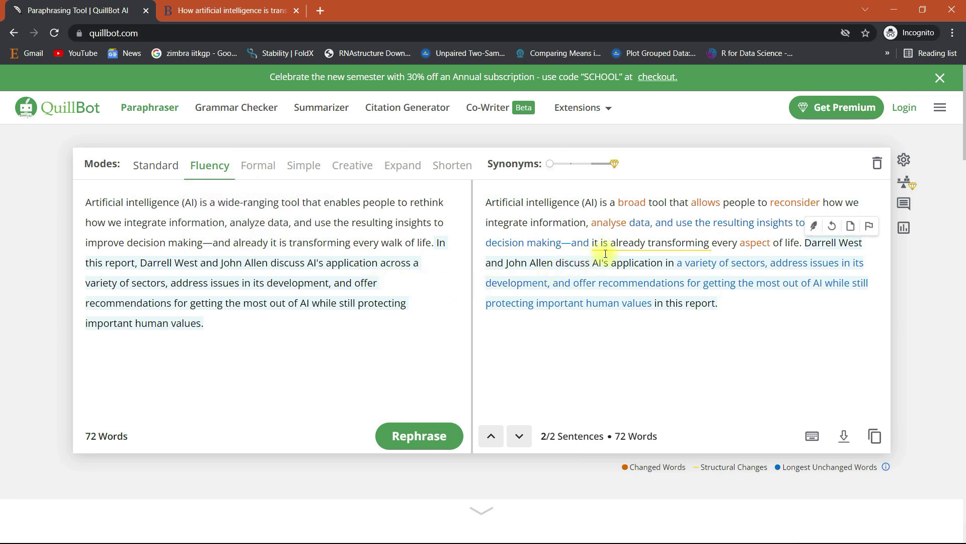
Step: In the paraphraser settings, keep British English as the writing dialect
{"action": "left_click", "coordinate": [904, 160]}
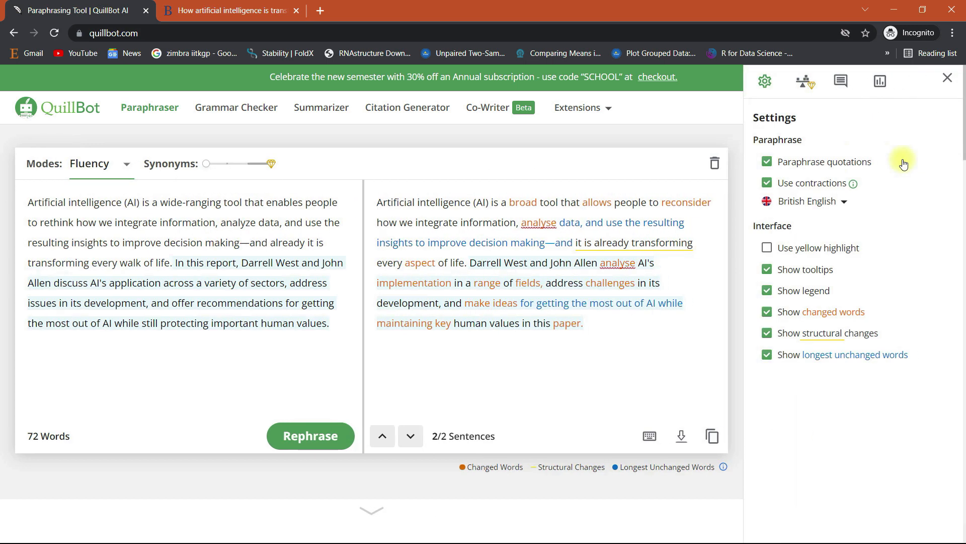
{"action": "mouse_move", "coordinate": [853, 183]}
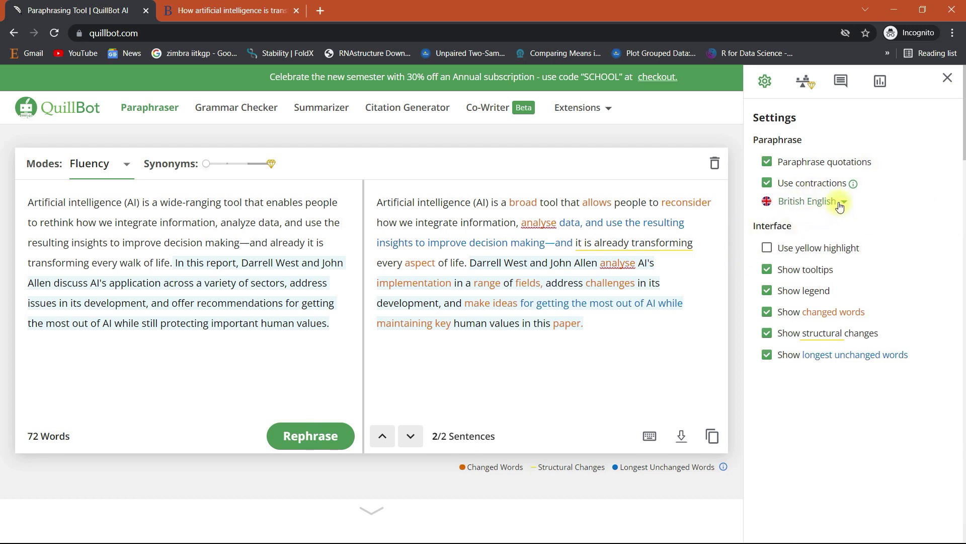
{"action": "left_click", "coordinate": [809, 202]}
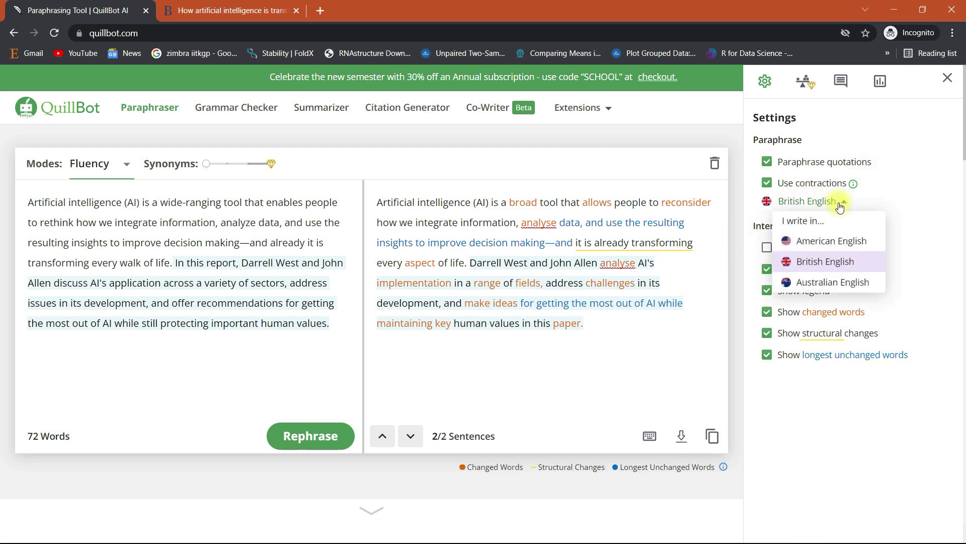
{"action": "left_click", "coordinate": [825, 261]}
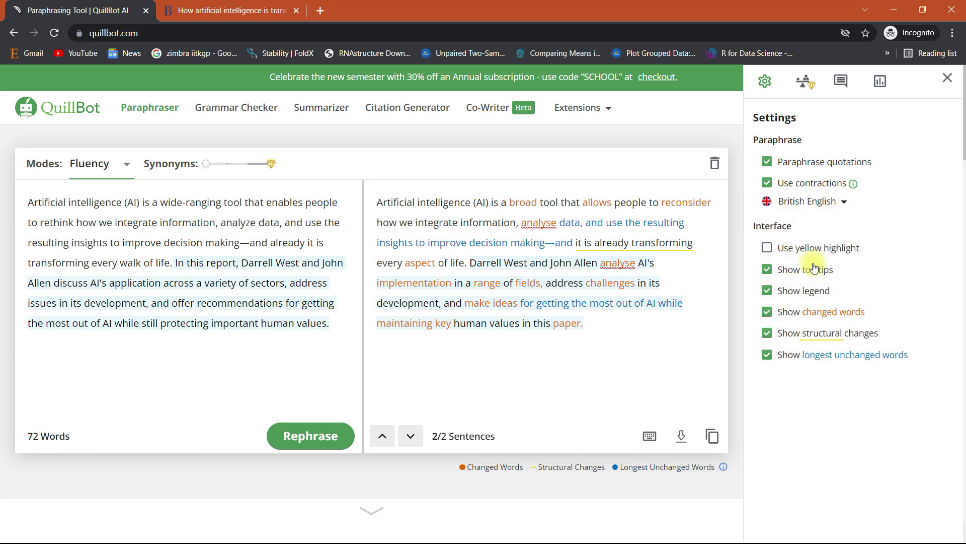
{"action": "mouse_move", "coordinate": [737, 291]}
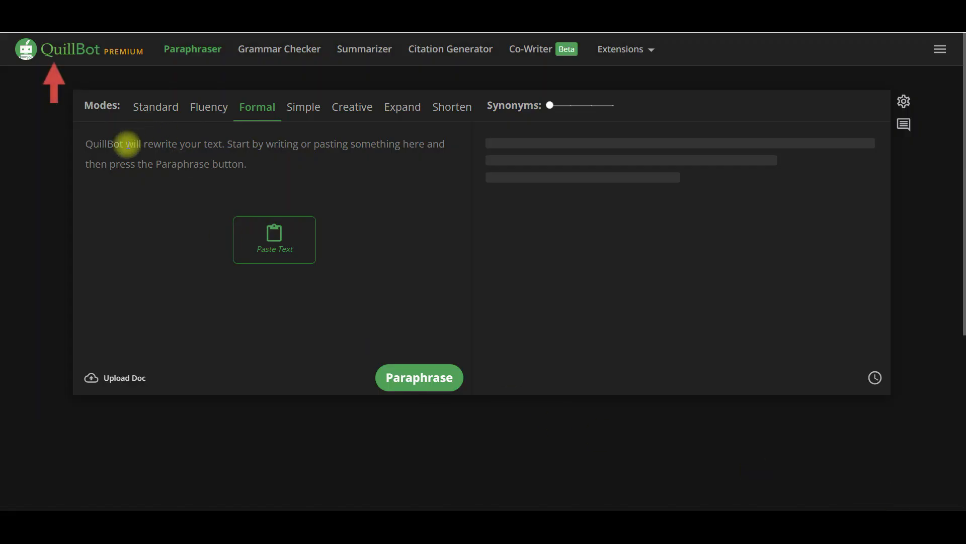
Step: Paraphrase the AI paragraph in Formal mode
{"action": "left_click", "coordinate": [273, 239]}
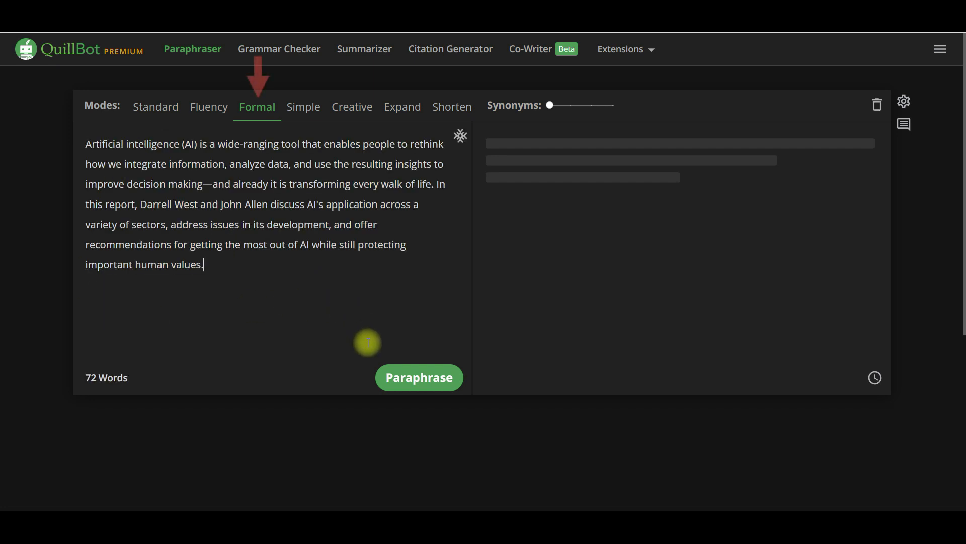
{"action": "left_click", "coordinate": [419, 378]}
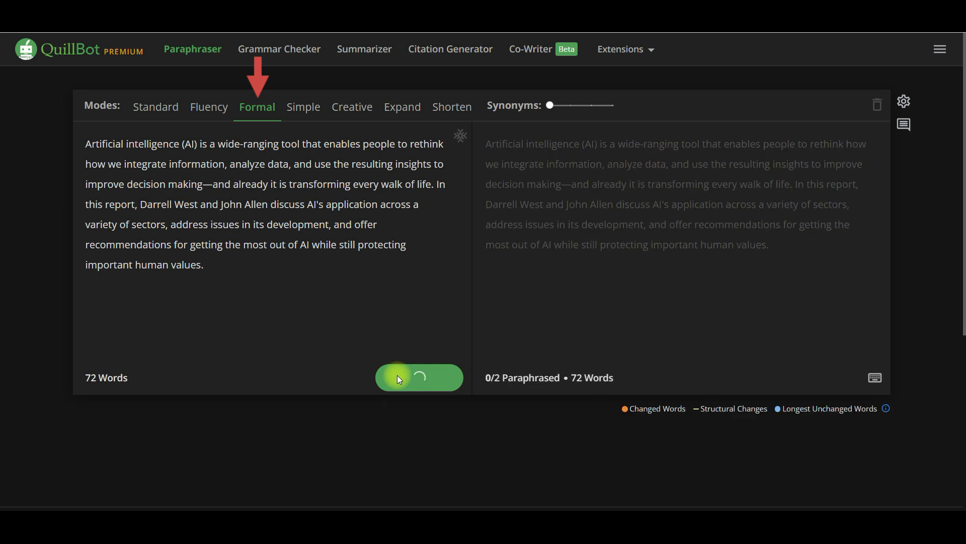
{"action": "left_click", "coordinate": [418, 378]}
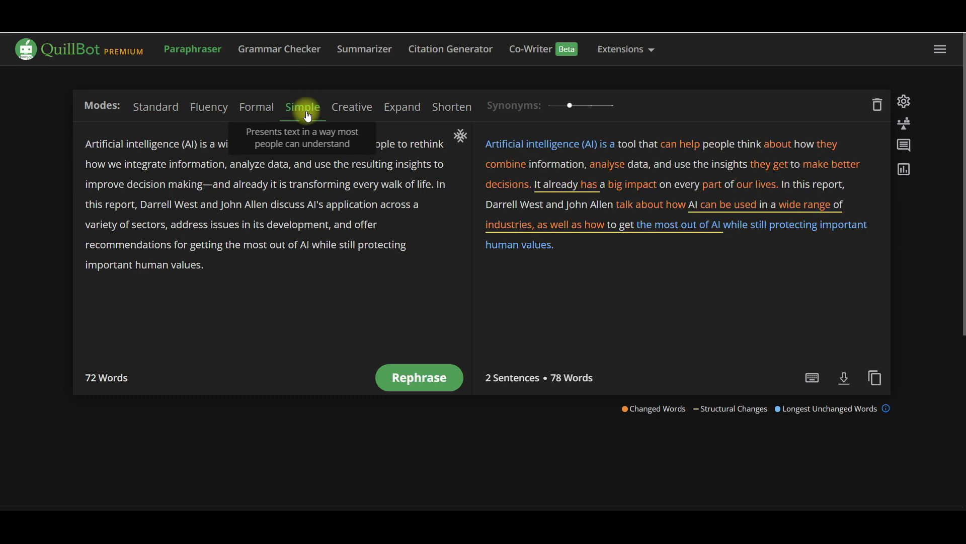
{"action": "mouse_move", "coordinate": [353, 107]}
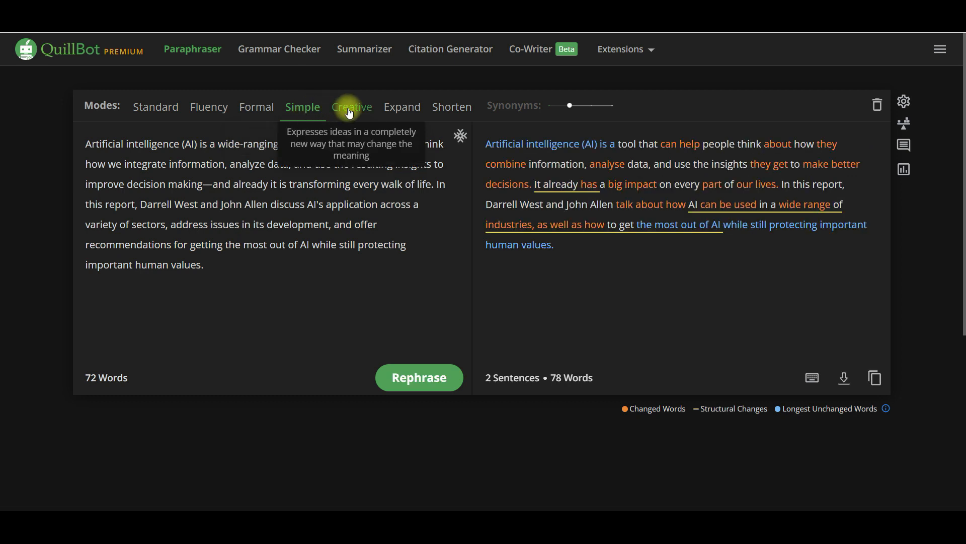
Step: Rewrite the paragraph in Creative, Expand and Shorten modes, ending with a 54-word version
{"action": "left_click", "coordinate": [352, 107]}
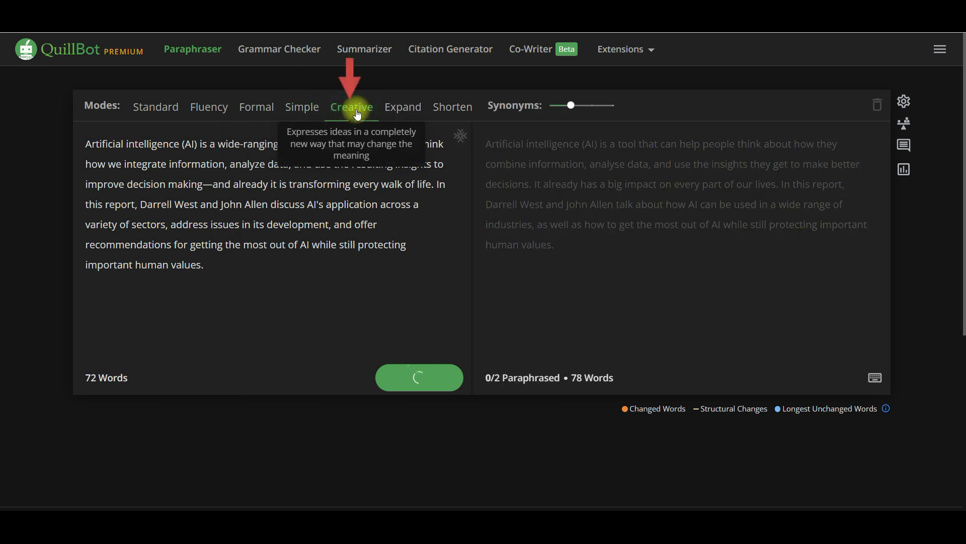
{"action": "left_click", "coordinate": [352, 107]}
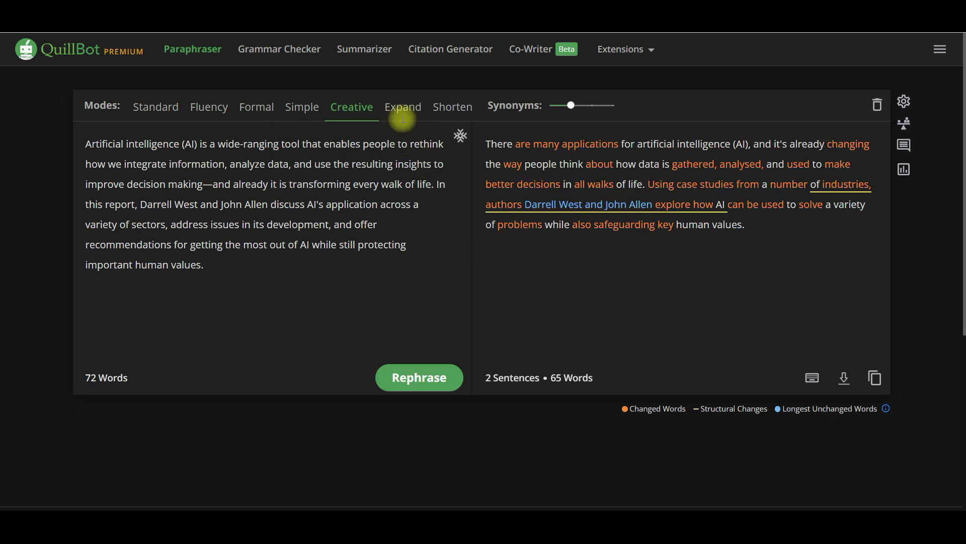
{"action": "left_click", "coordinate": [401, 107]}
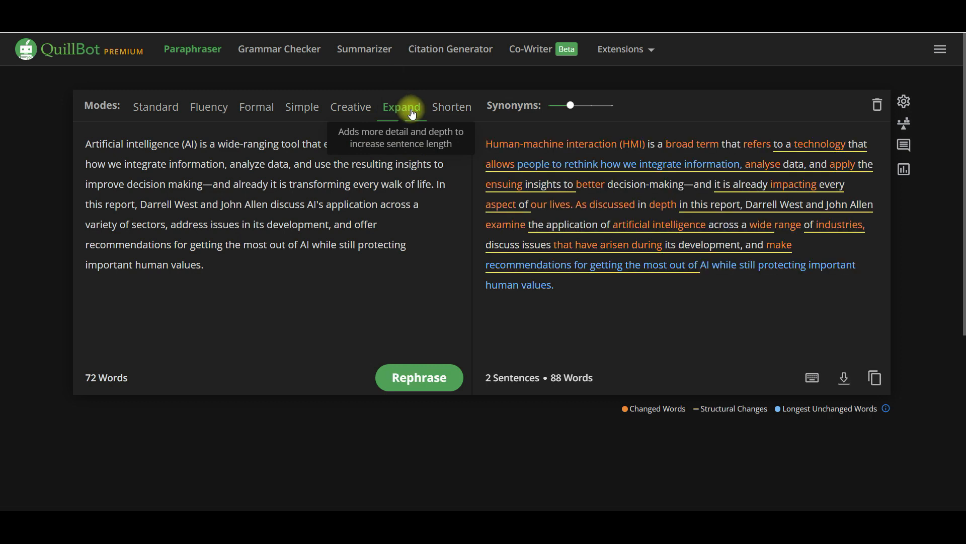
{"action": "left_click", "coordinate": [451, 107]}
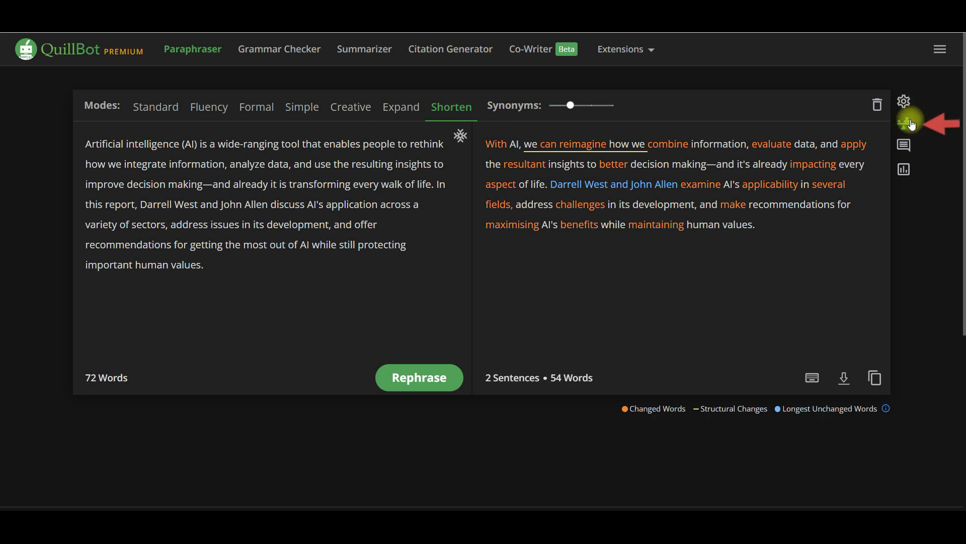
Step: View all mode rewrites side by side, then switch to the Grammar Checker
{"action": "left_click", "coordinate": [904, 119]}
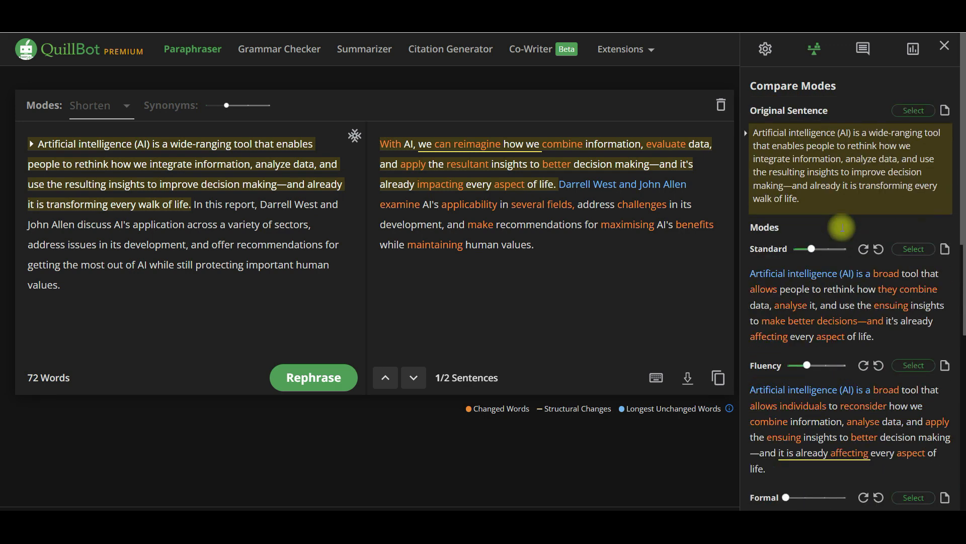
{"action": "left_click", "coordinate": [279, 49]}
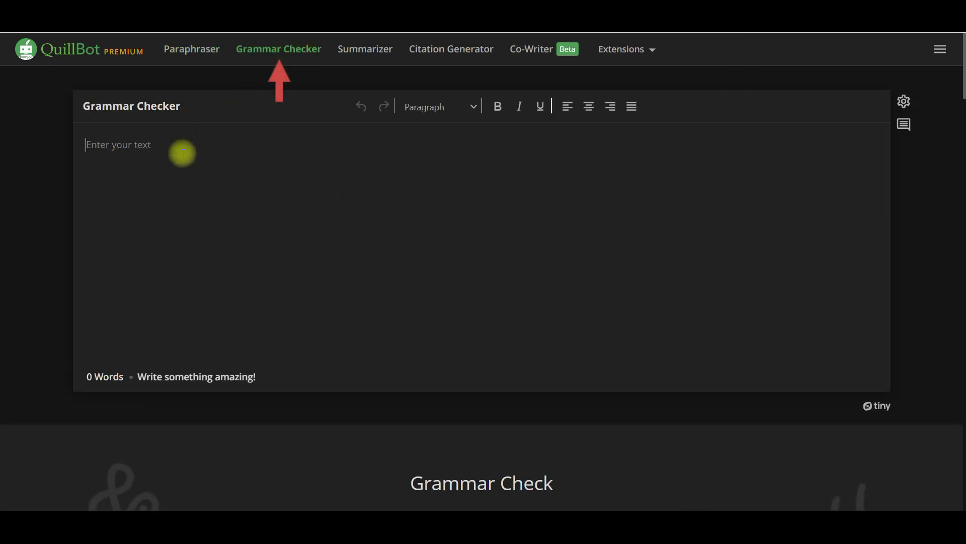
Step: Grammar-check the AI paragraph and replace the flagged "we" with "they"
{"action": "type", "text": "Artificial intelligence (AI) is a wide-ranging tool that enables people to rethink how we integrate information, analyze data, and use the resulting insights to improve decision making—and already it is transforming every walk of life. In this report, Darrell West and John Allen discuss AI's application across a variety of sectors, address issues in"}
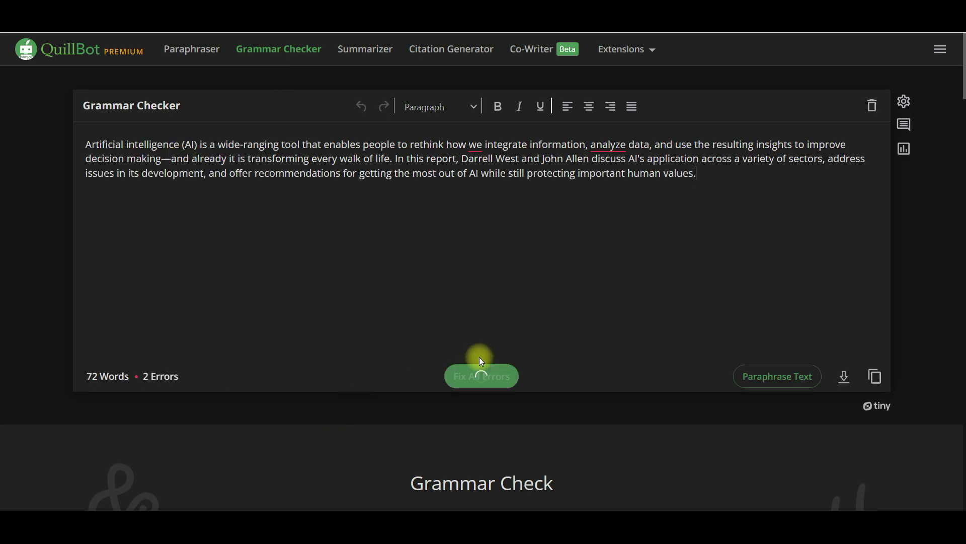
{"action": "mouse_move", "coordinate": [397, 237]}
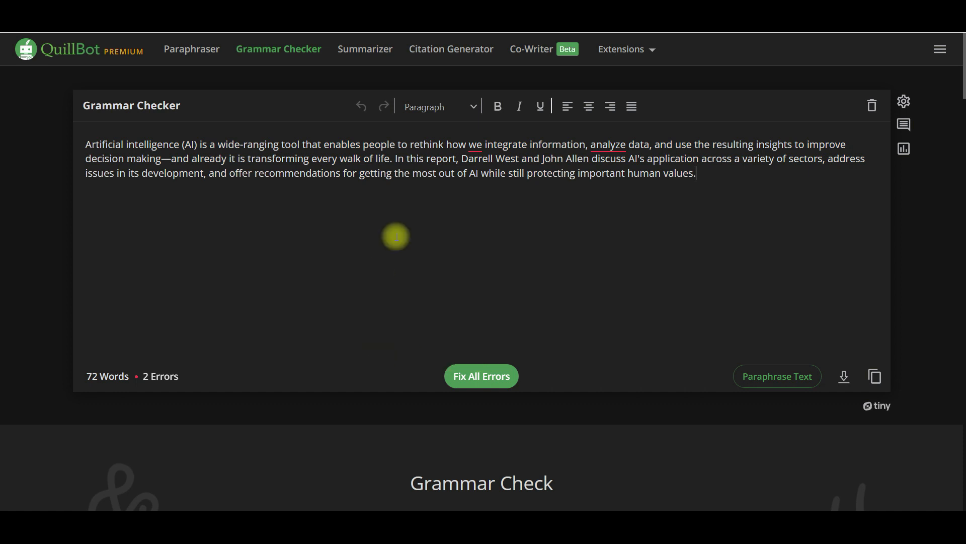
{"action": "left_click", "coordinate": [473, 144]}
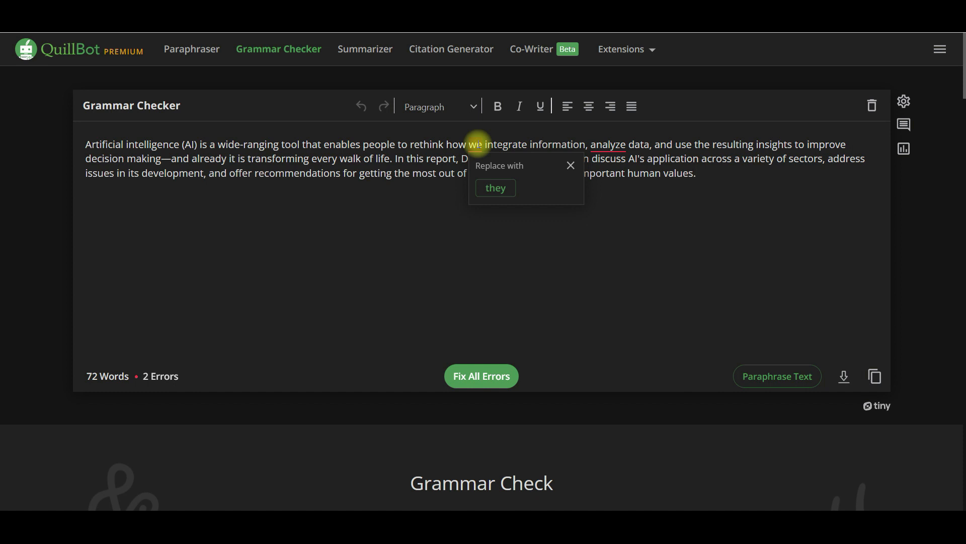
{"action": "left_click", "coordinate": [494, 187]}
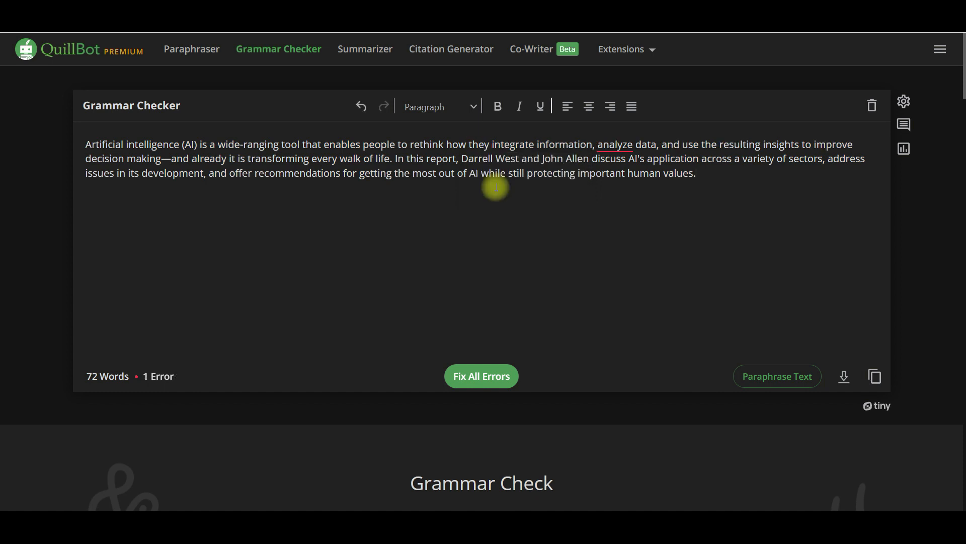
{"action": "left_click", "coordinate": [614, 144]}
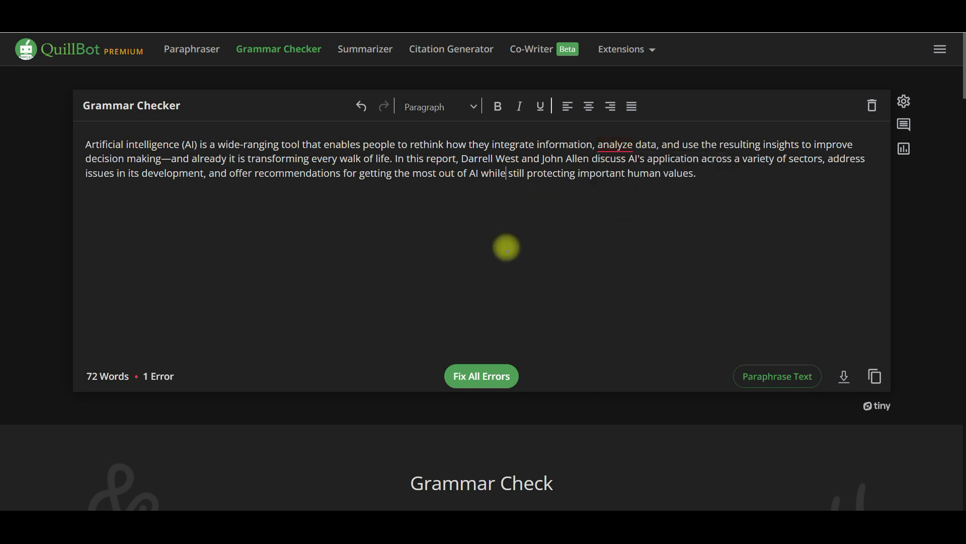
{"action": "mouse_move", "coordinate": [365, 48]}
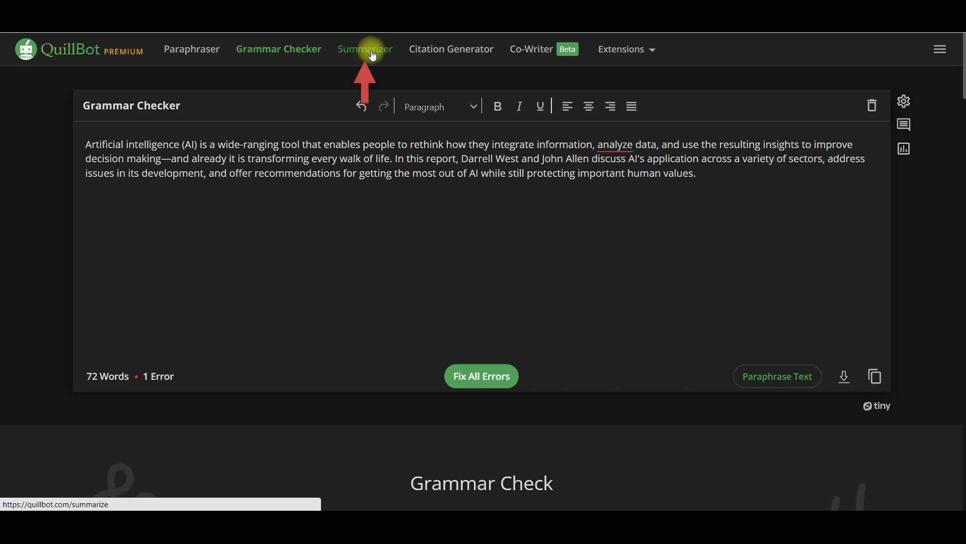
Step: Summarize the AI paragraph around the keyword Artificial intelligence into a two-sentence, 26-word summary
{"action": "left_click", "coordinate": [364, 49]}
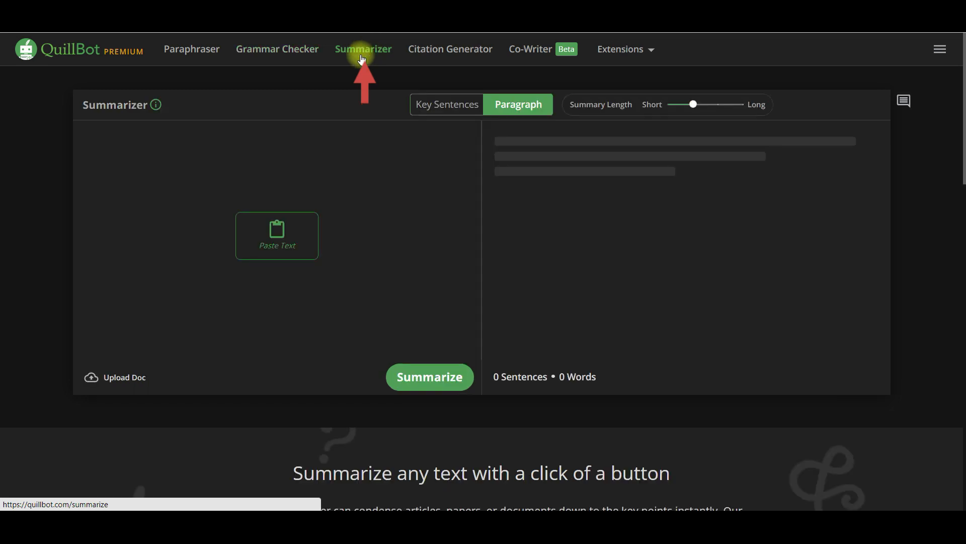
{"action": "left_click", "coordinate": [276, 235]}
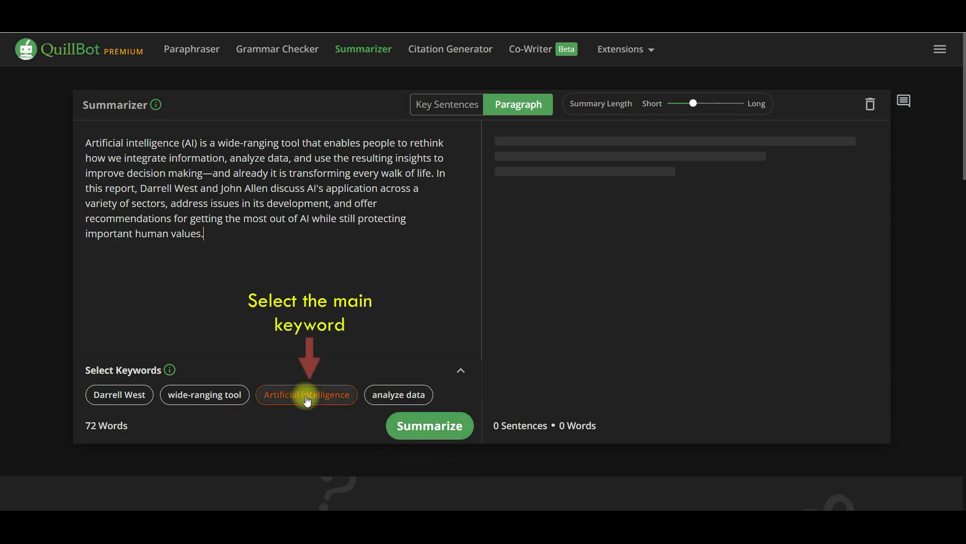
{"action": "left_click", "coordinate": [306, 394]}
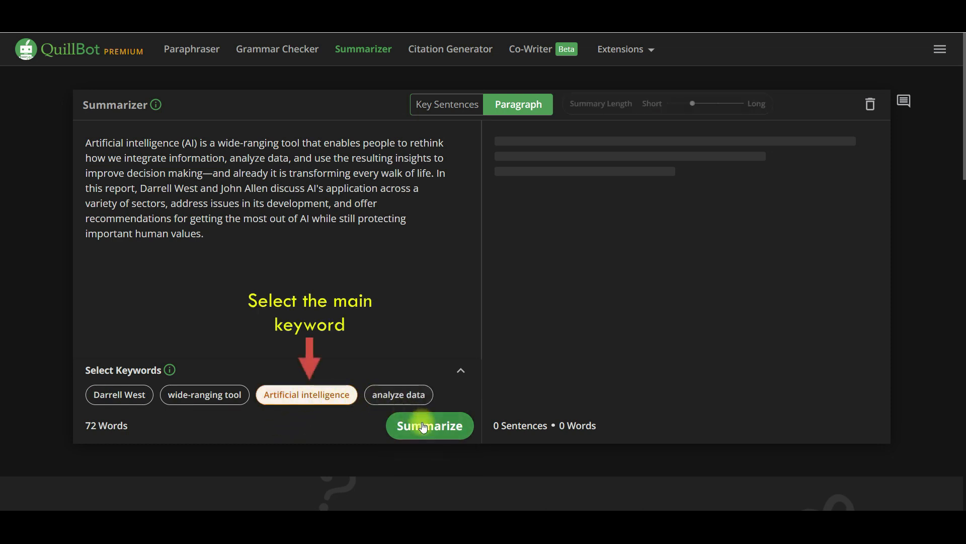
{"action": "left_click", "coordinate": [429, 425]}
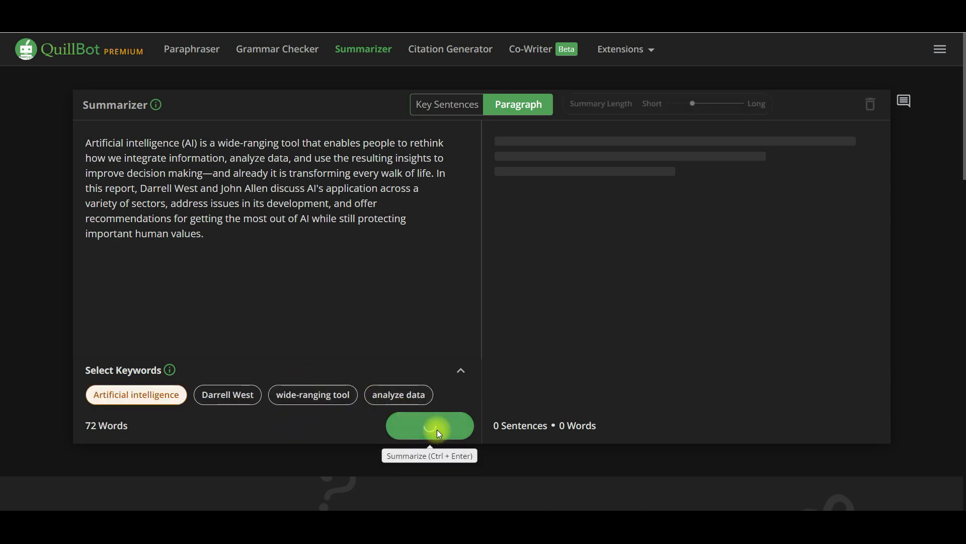
{"action": "left_click", "coordinate": [430, 425]}
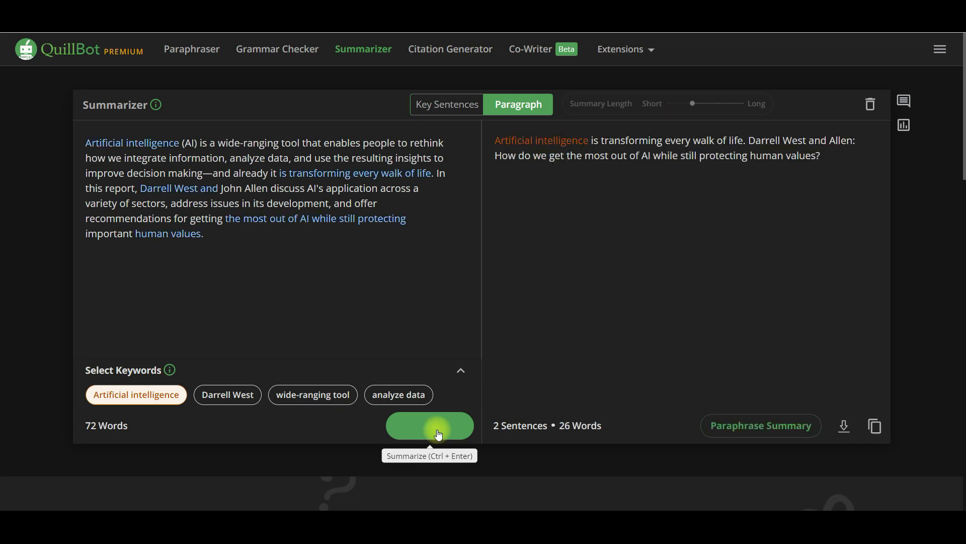
{"action": "left_click", "coordinate": [529, 49]}
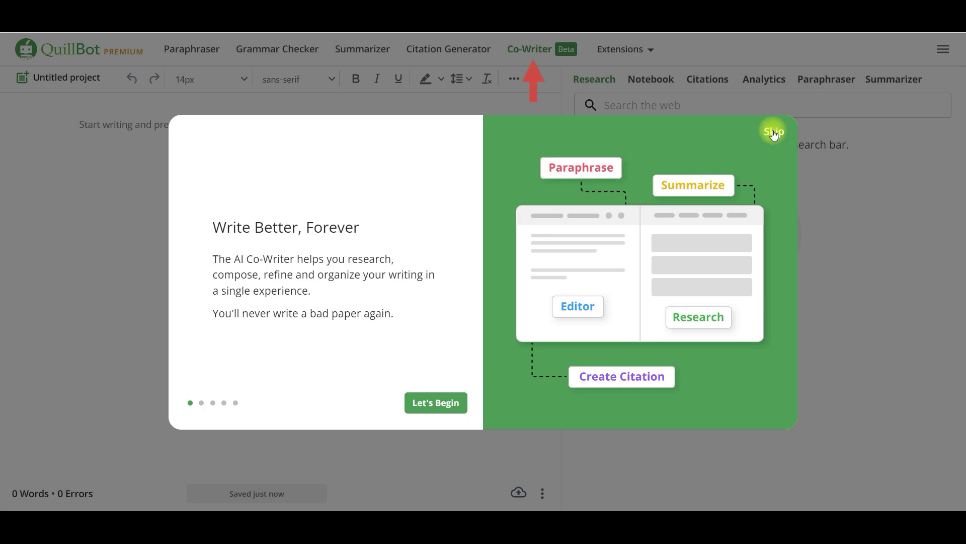
Step: Skip the welcome tour, write "Artificial intelligence (AI)" and complete it with the human pilots suggestion
{"action": "left_click", "coordinate": [772, 131]}
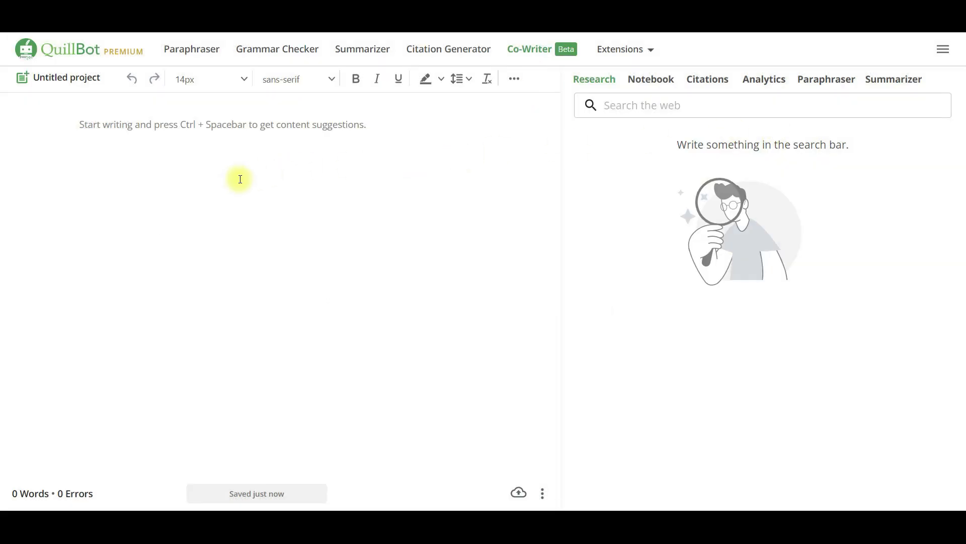
{"action": "type", "text": "Artificial intelligence (AI)"}
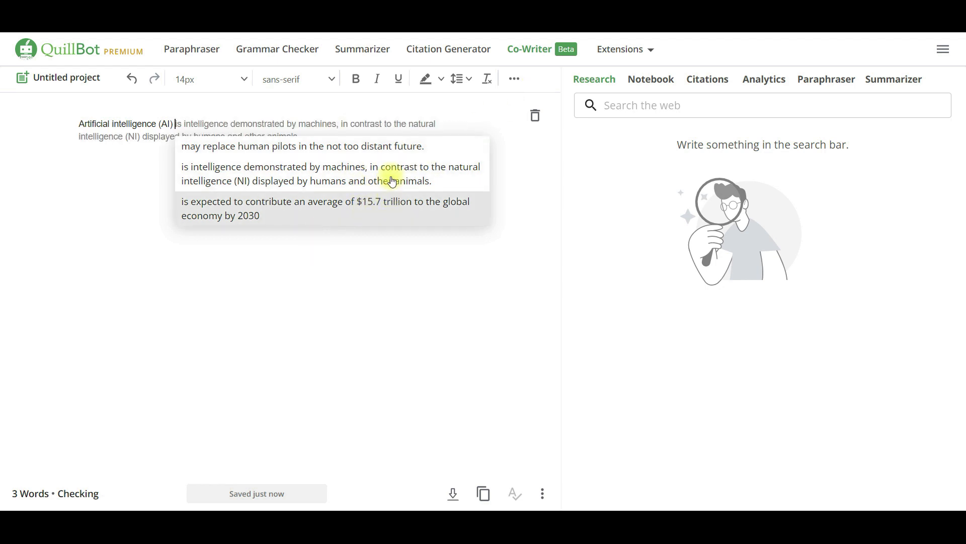
{"action": "left_click", "coordinate": [331, 145]}
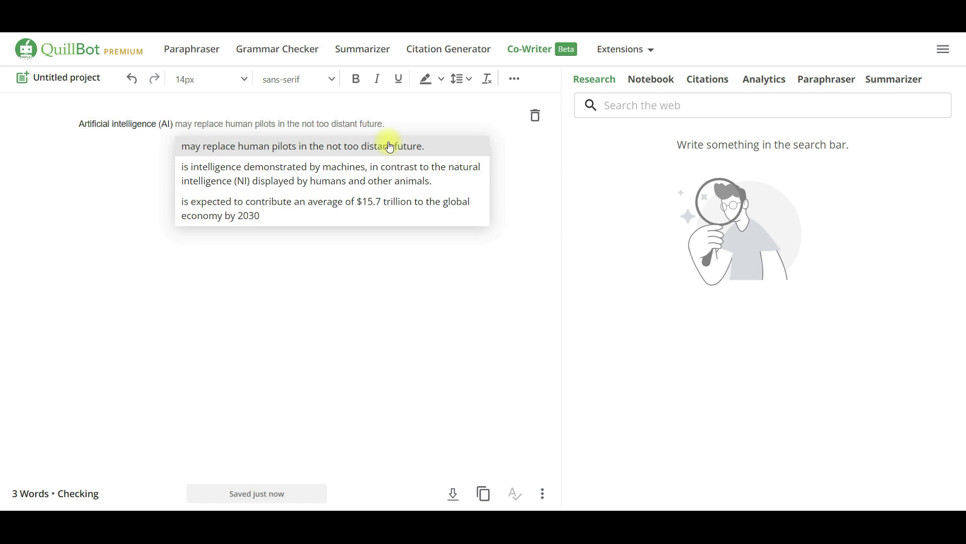